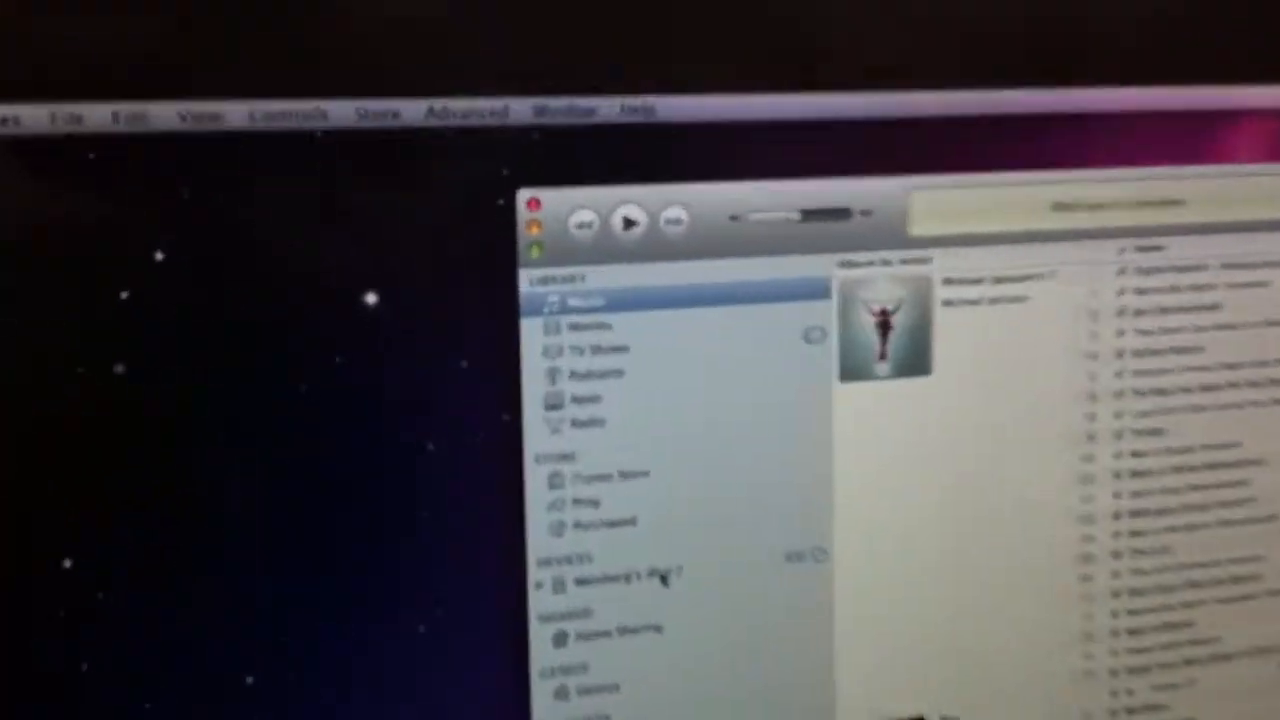
- Show the connected iPod's Summary page with its capacity and sync options
{"action": "left_click", "coordinate": [625, 578]}
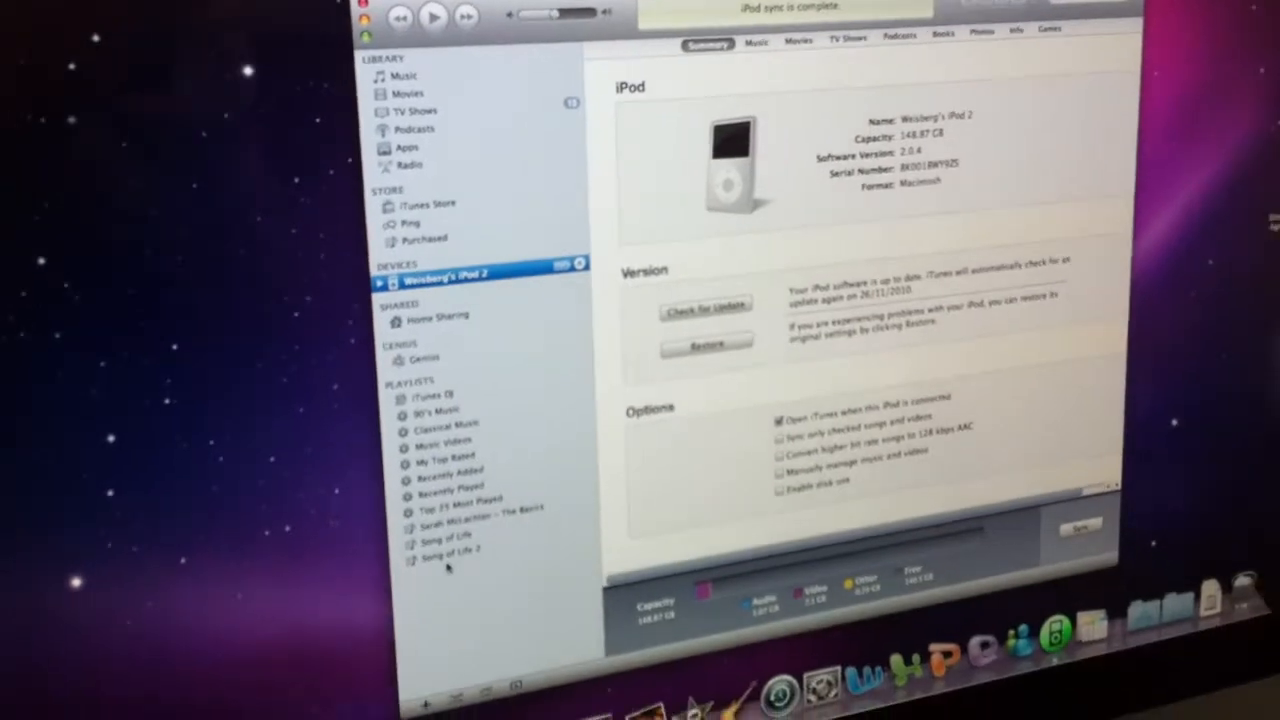
- Add a new empty playlist named 'Song of Life 3' to the sidebar
{"action": "left_click", "coordinate": [398, 693]}
{"action": "type", "text": "Song of Life 3"}
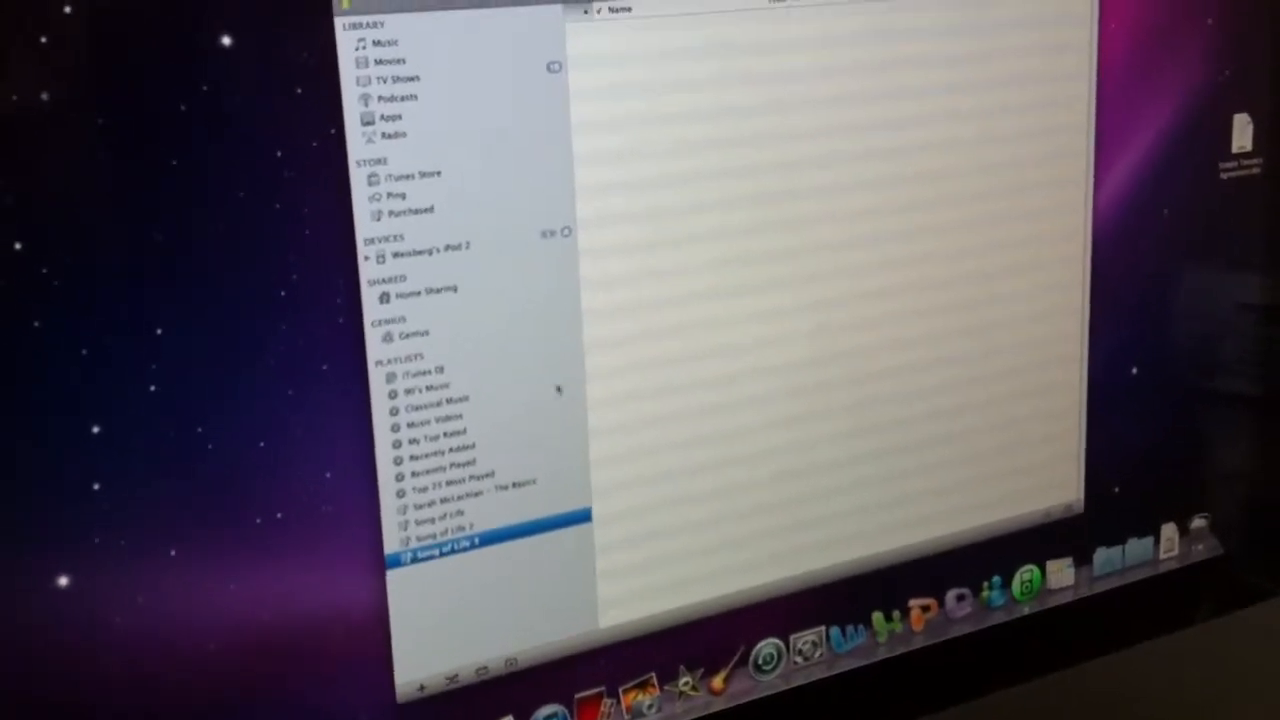
- Add the Track 01–14 library songs to 'Song of Life 3' and view the filled playlist
{"action": "left_click", "coordinate": [386, 87]}
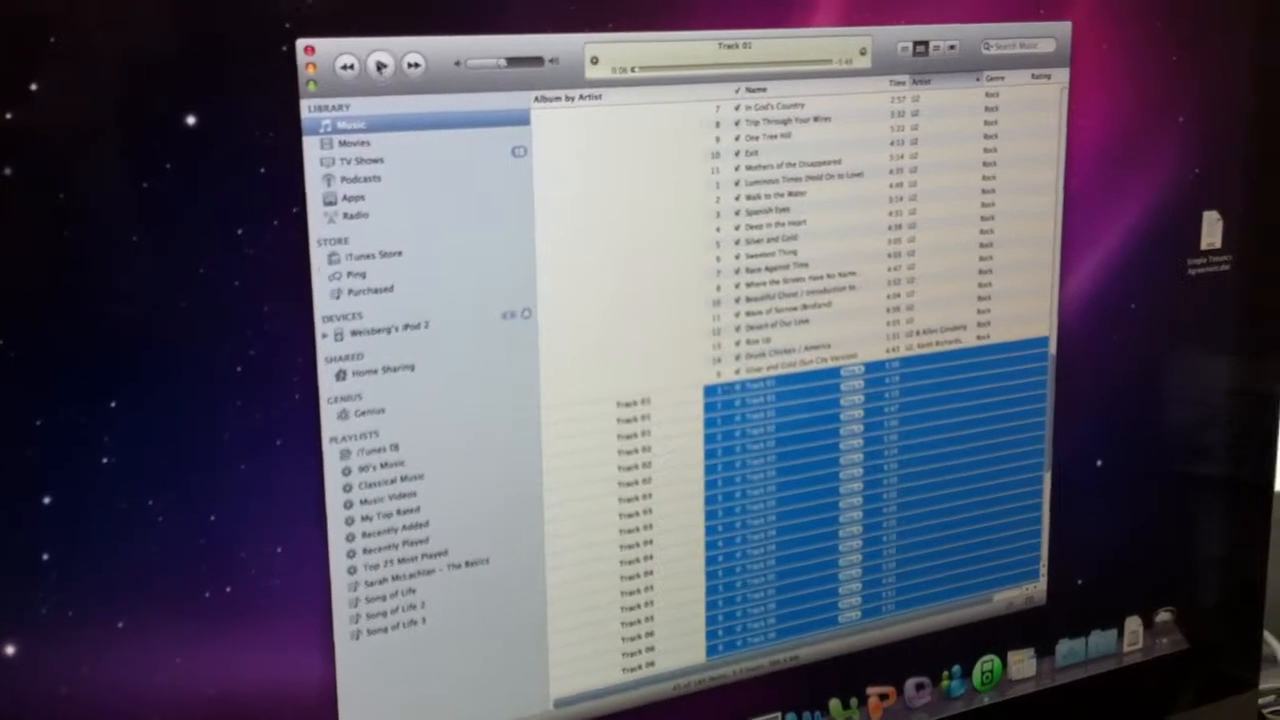
{"action": "left_click", "coordinate": [393, 618]}
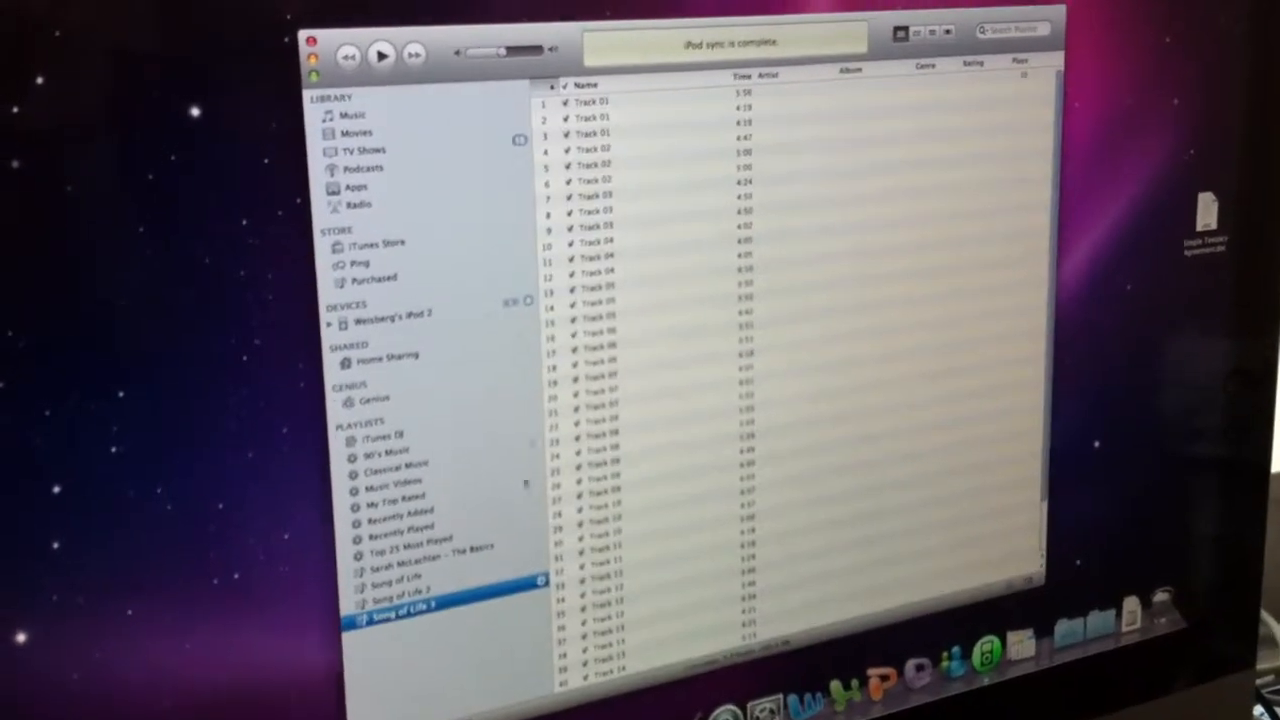
- Go back to the iPod's Summary page, now listing 'Song of Life 3'
{"action": "left_click", "coordinate": [392, 310]}
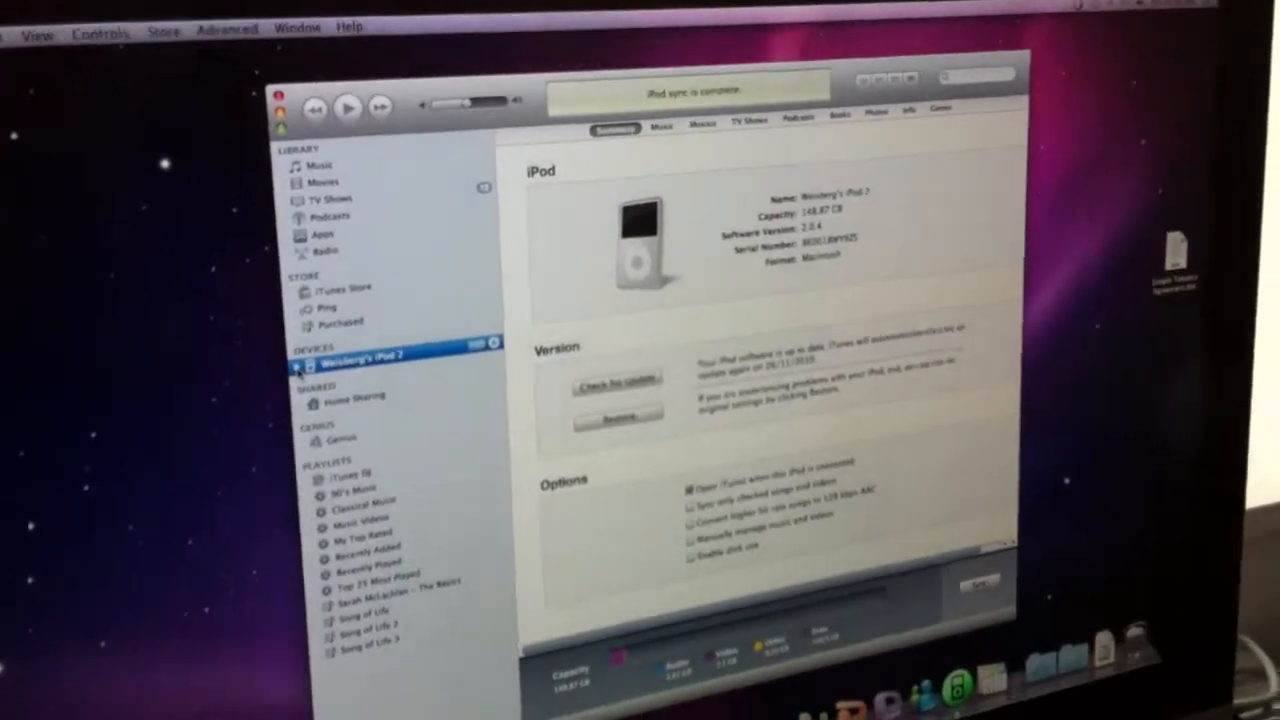
{"action": "left_click", "coordinate": [320, 353]}
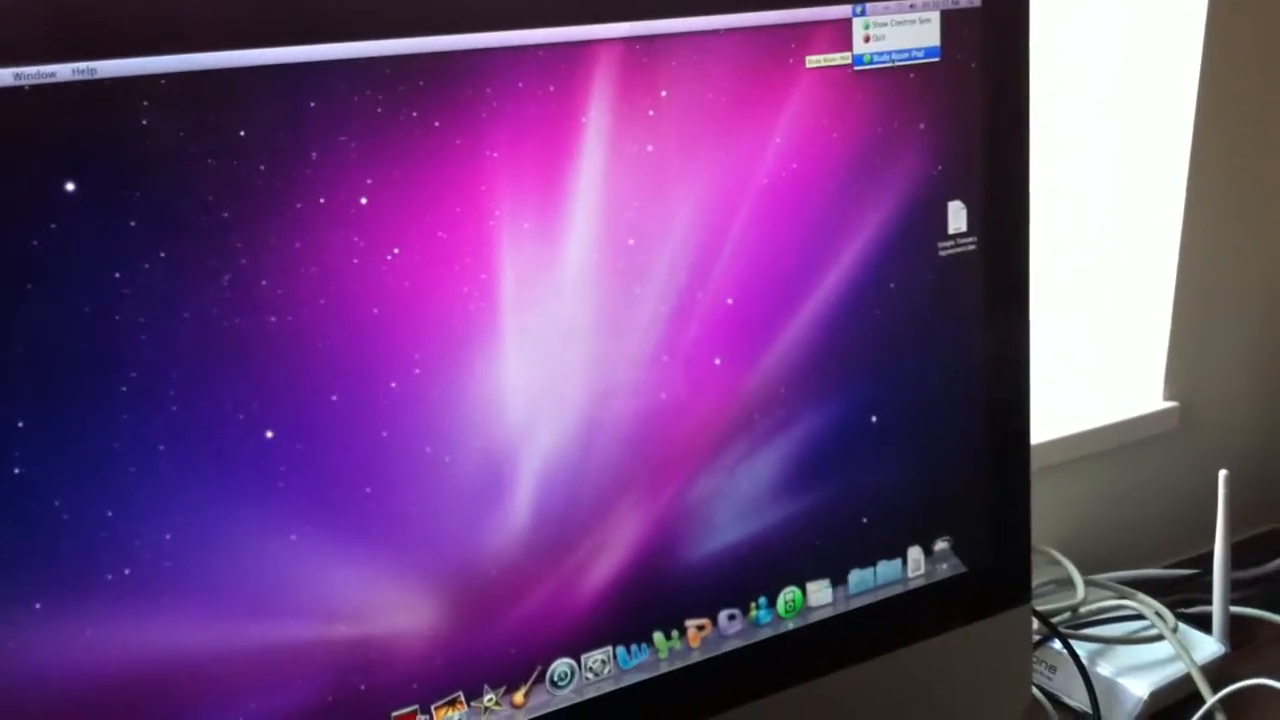
- Choose Study Room iPod from the Crestron Sync menu to release Weisberg's iPod 2
{"action": "left_click", "coordinate": [891, 52]}
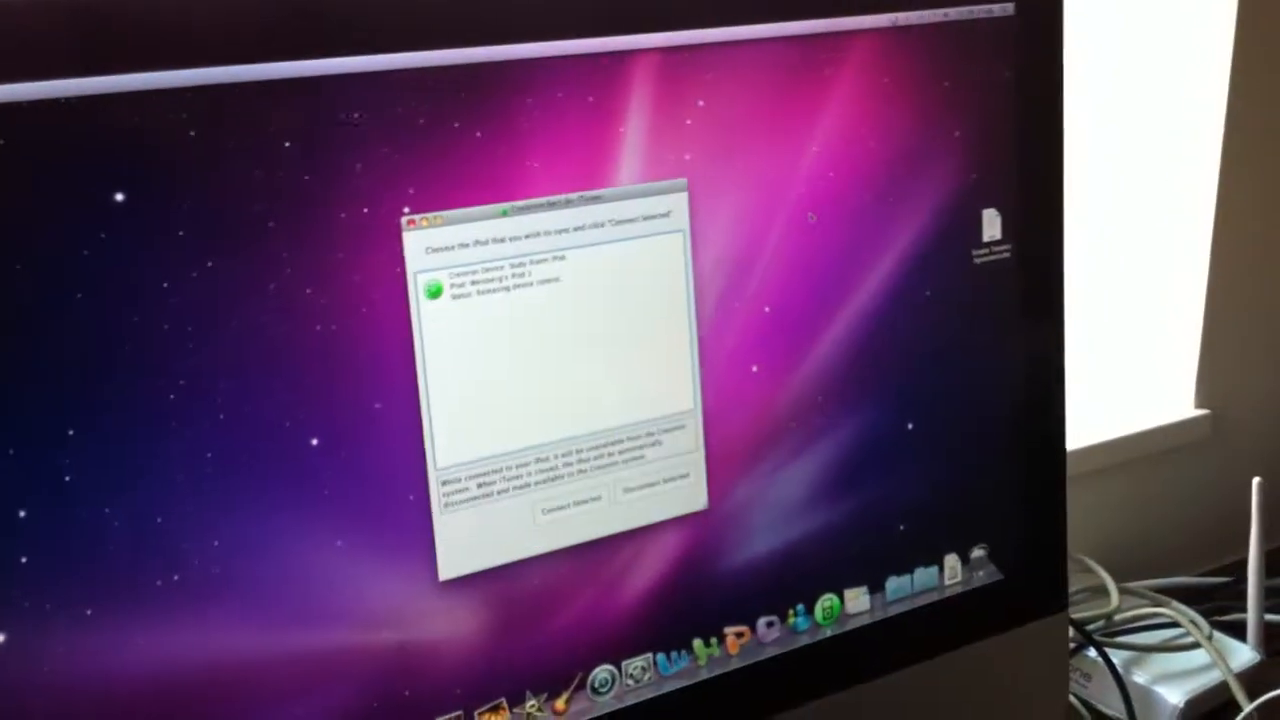